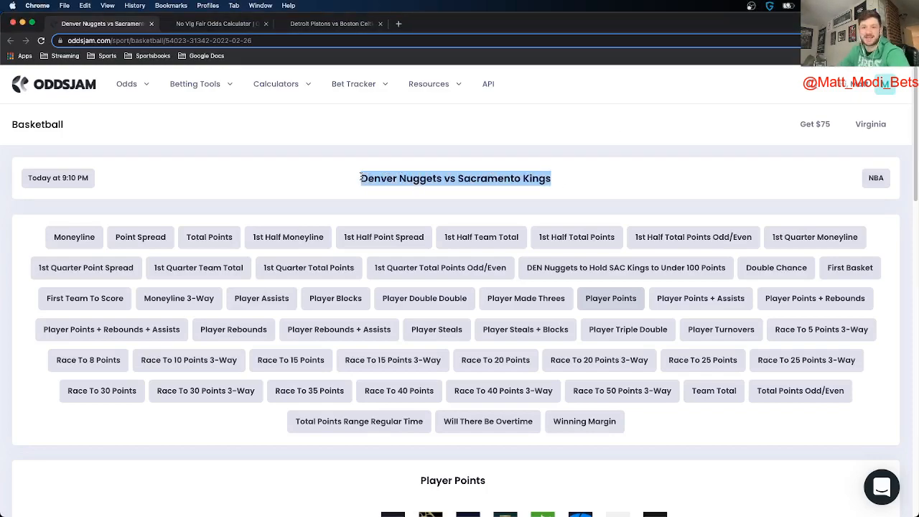
Check the no-vig calculator's -114.16 fair odds, then return to the Nuggets vs Kings page
{"action": "scroll", "scroll_direction": "down", "scroll_amount": 3}
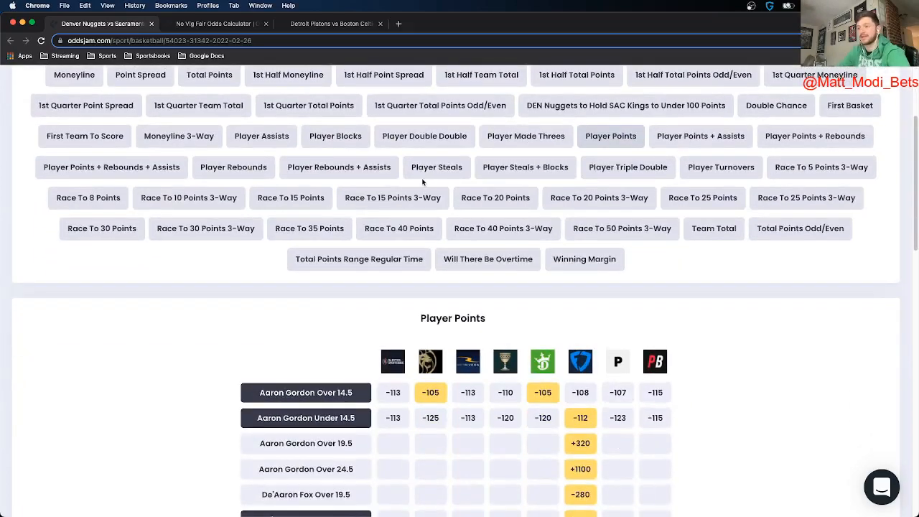
{"action": "scroll", "scroll_direction": "down", "scroll_amount": 3}
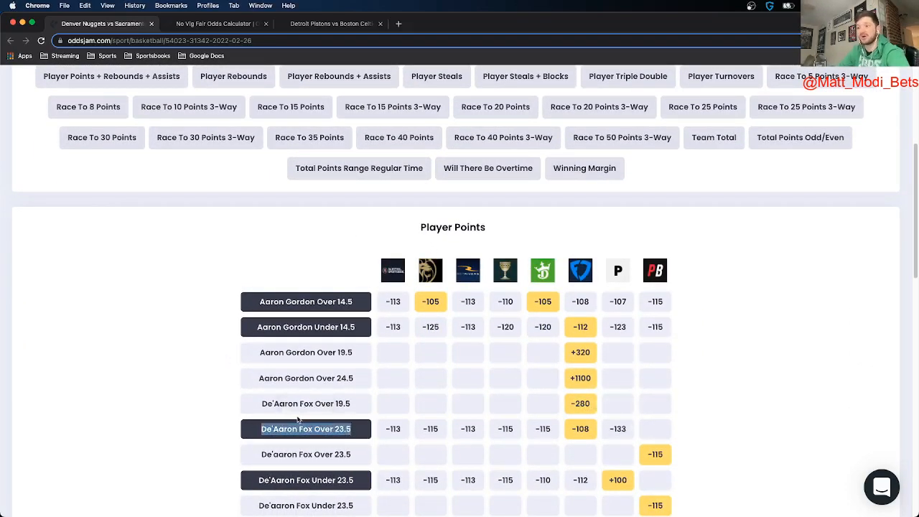
{"action": "mouse_move", "coordinate": [654, 420]}
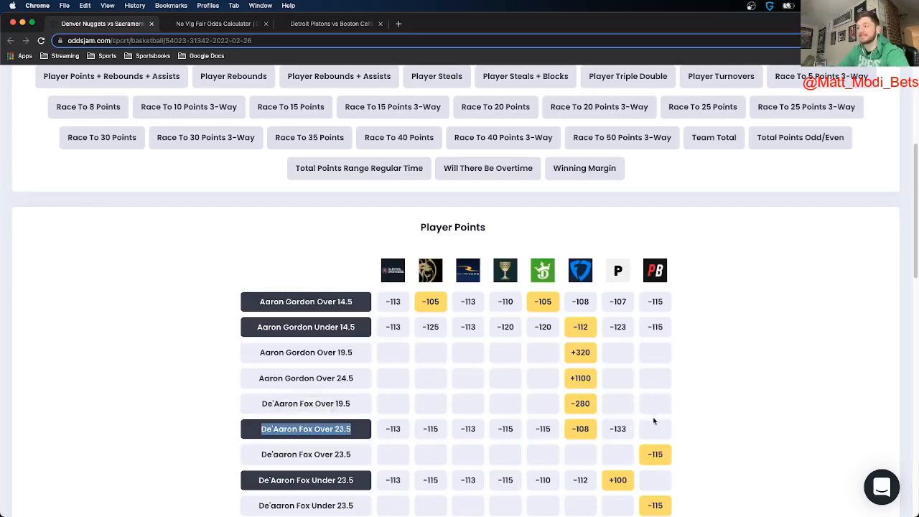
{"action": "mouse_move", "coordinate": [618, 429]}
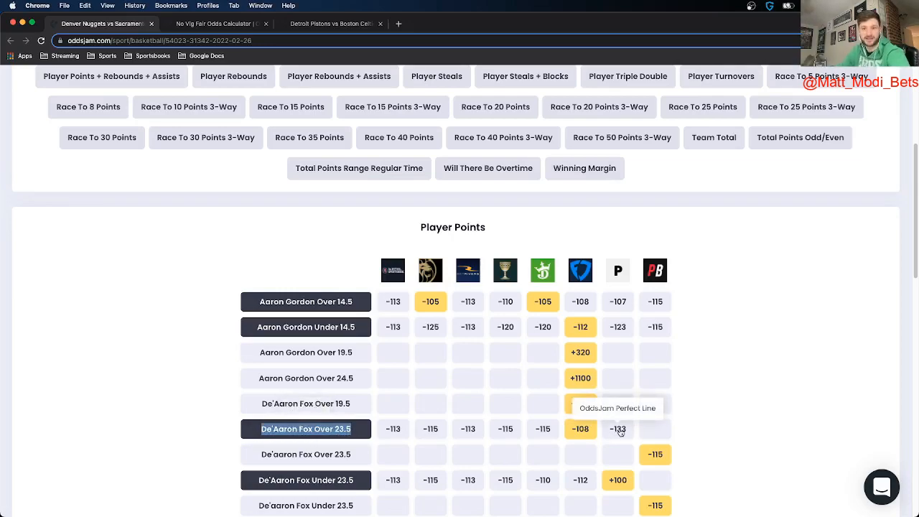
{"action": "mouse_move", "coordinate": [623, 487]}
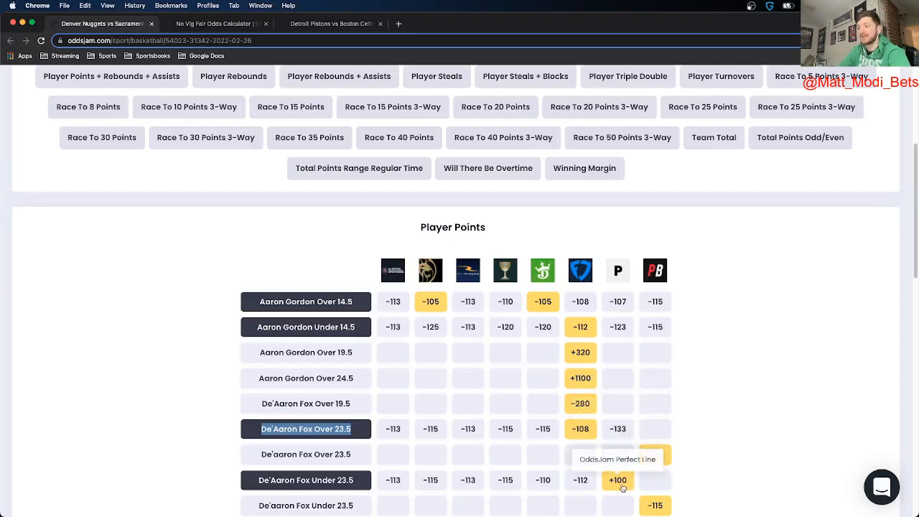
{"action": "scroll", "scroll_direction": "up", "scroll_amount": 3}
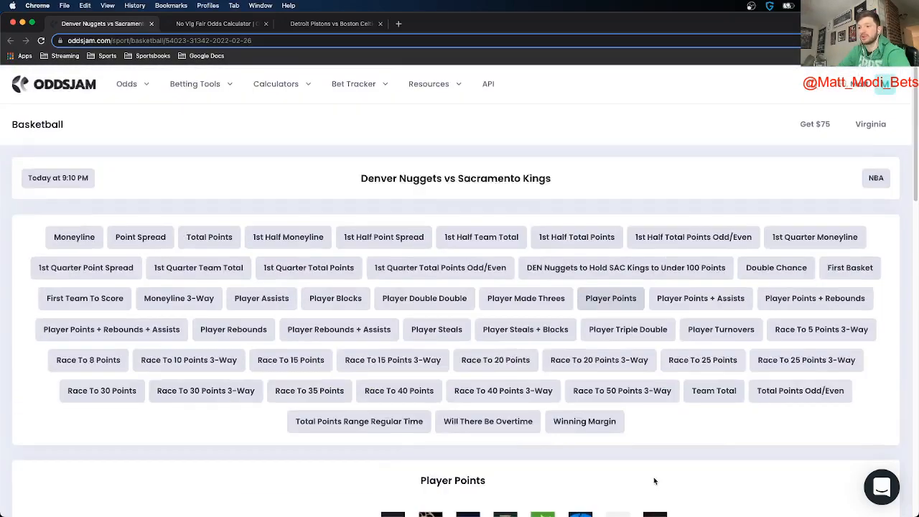
{"action": "left_click", "coordinate": [215, 24]}
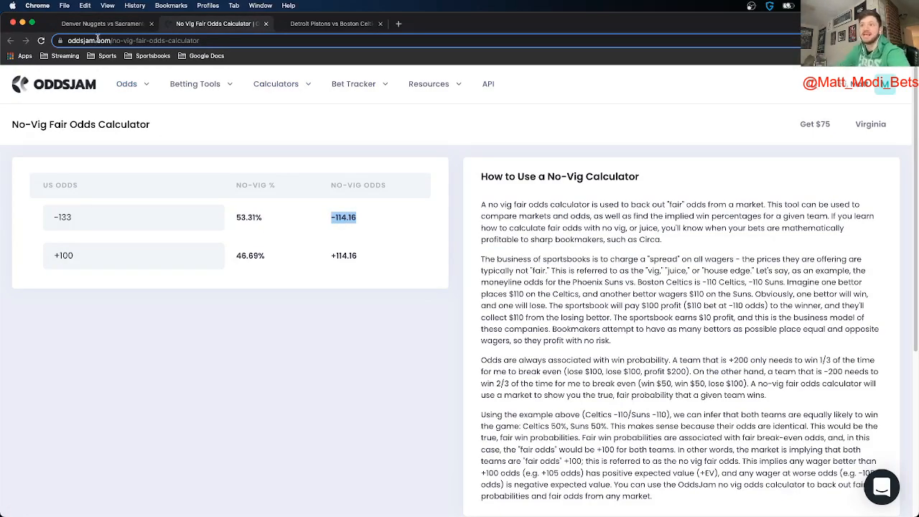
{"action": "left_click", "coordinate": [101, 24]}
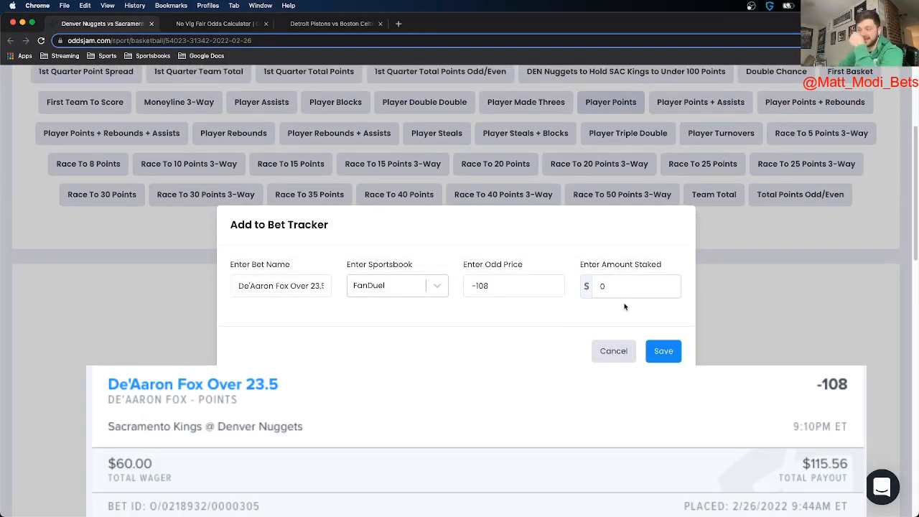
Save a $60 stake on De'Aaron Fox Over 23.5 at FanDuel -108, then close the calculator tab
{"action": "left_click", "coordinate": [632, 286]}
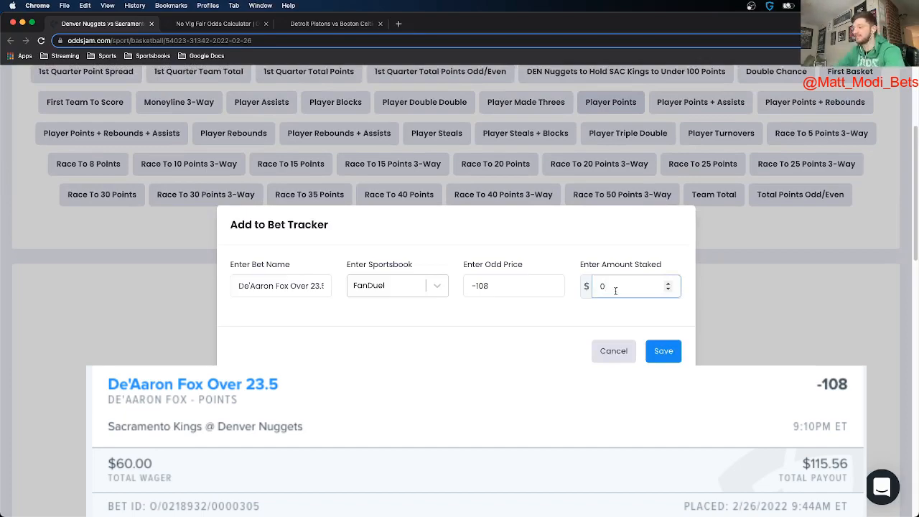
{"action": "type", "text": "60"}
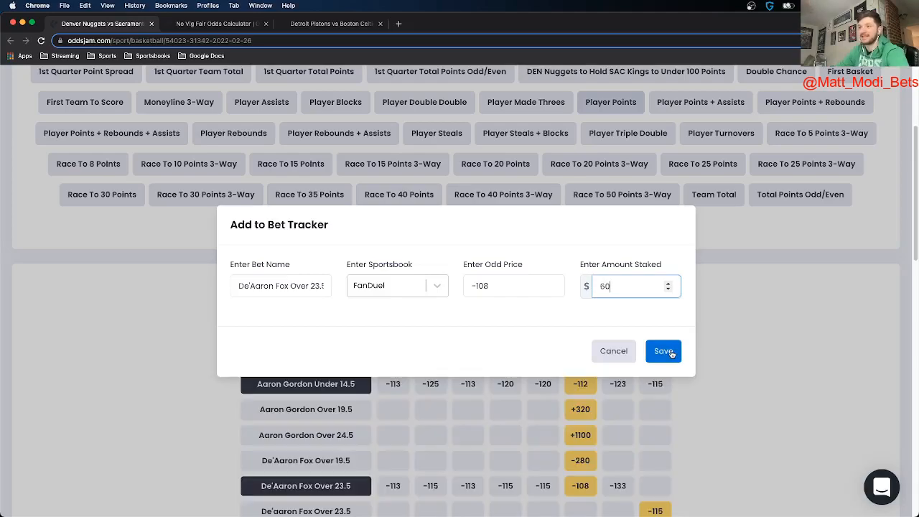
{"action": "left_click", "coordinate": [662, 351]}
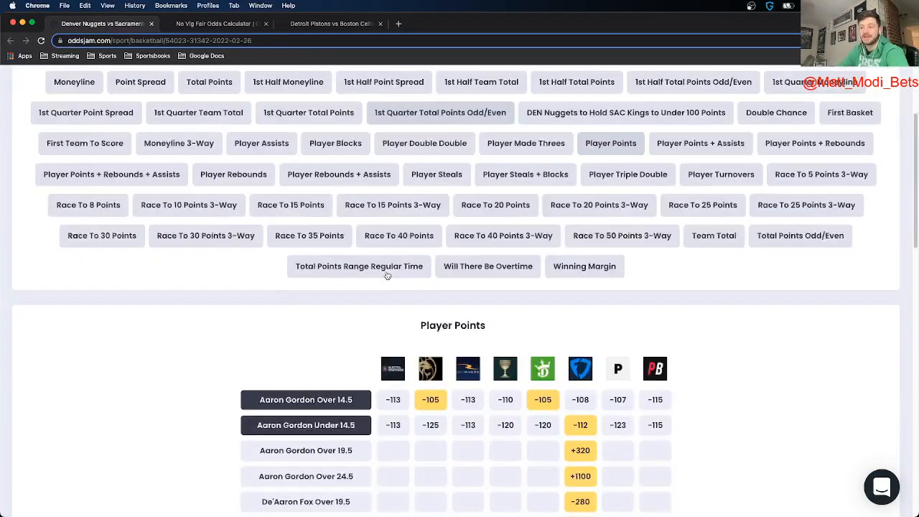
{"action": "scroll", "scroll_direction": "down", "scroll_amount": 3}
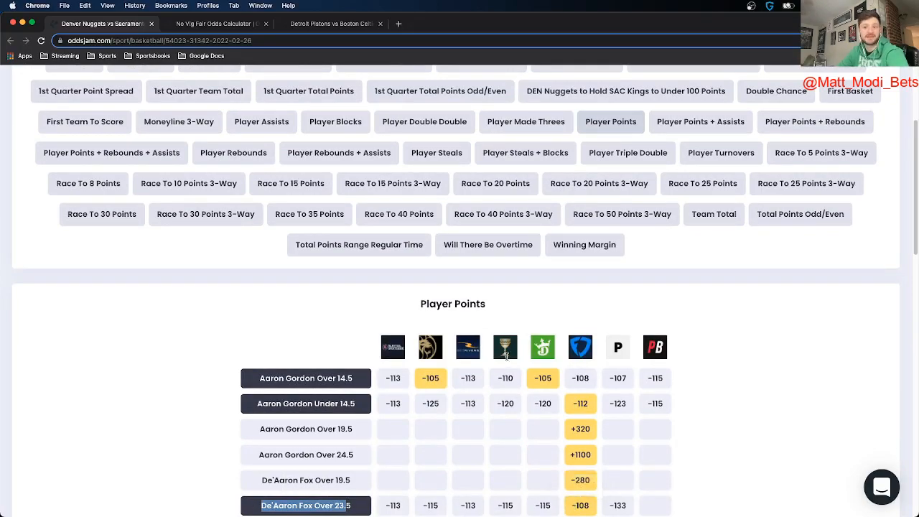
{"action": "left_click", "coordinate": [266, 23]}
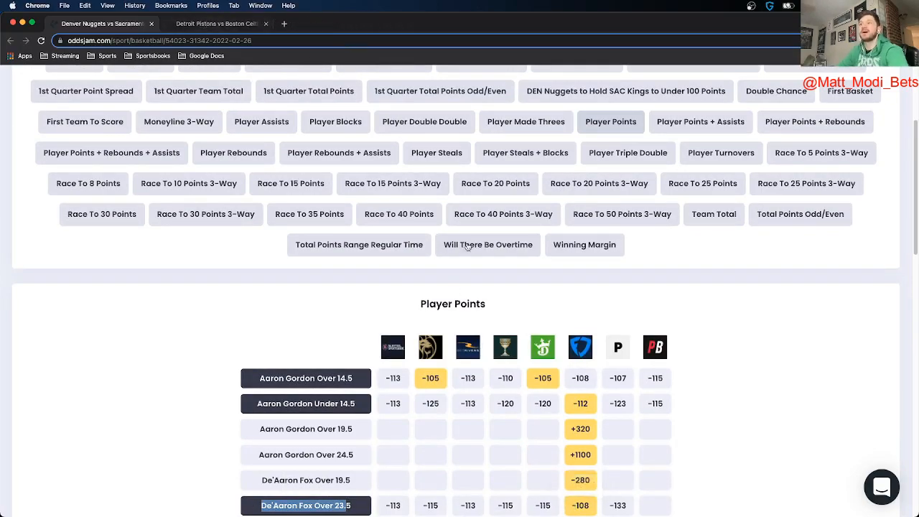
On Pistons vs Celtics, add Saddiq Bey Under 15.5 at PointsBet +110 and enter a $50 stake
{"action": "left_click", "coordinate": [215, 24]}
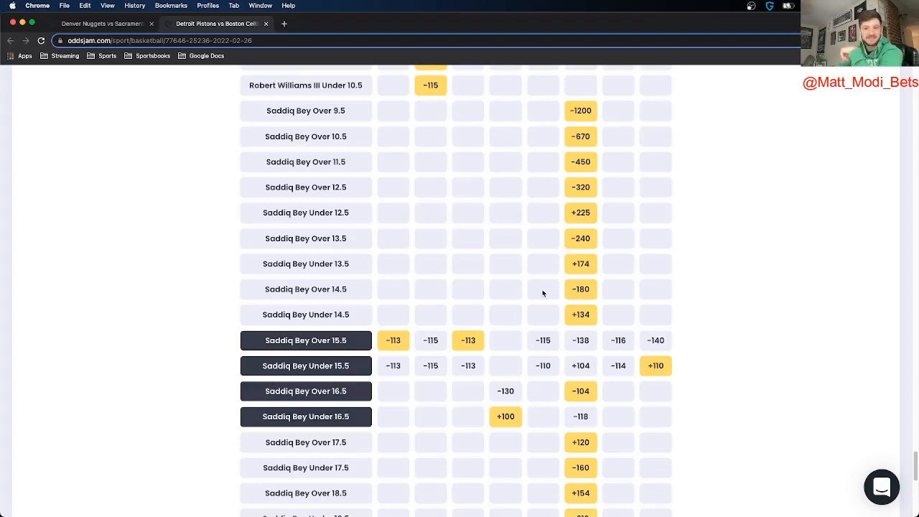
{"action": "mouse_move", "coordinate": [261, 347]}
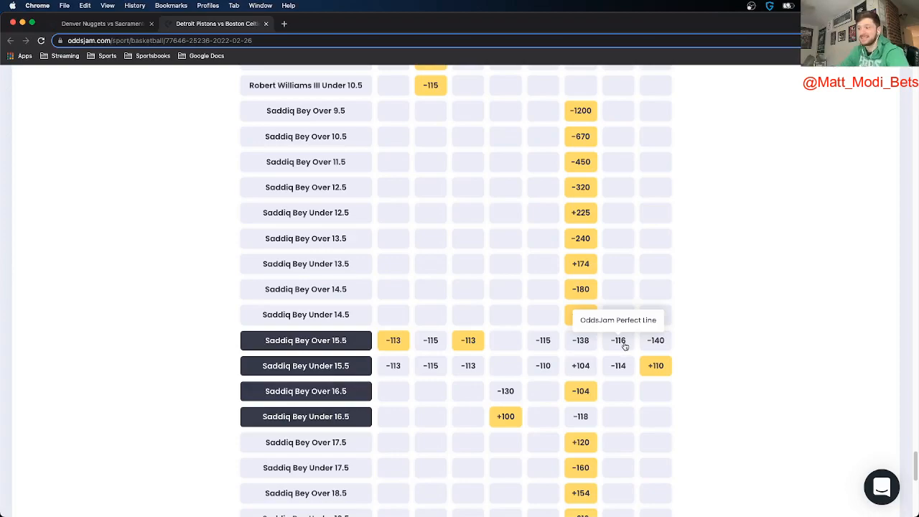
{"action": "mouse_move", "coordinate": [617, 379]}
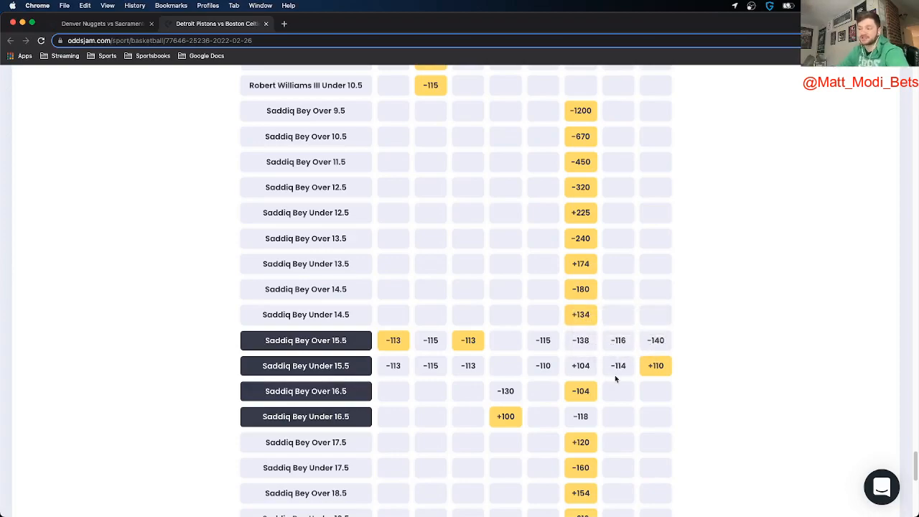
{"action": "mouse_move", "coordinate": [779, 373]}
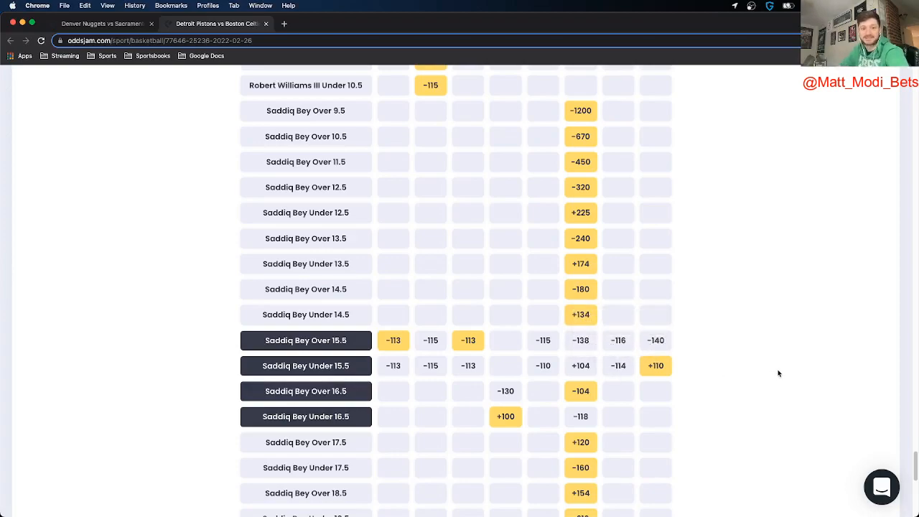
{"action": "mouse_move", "coordinate": [726, 384]}
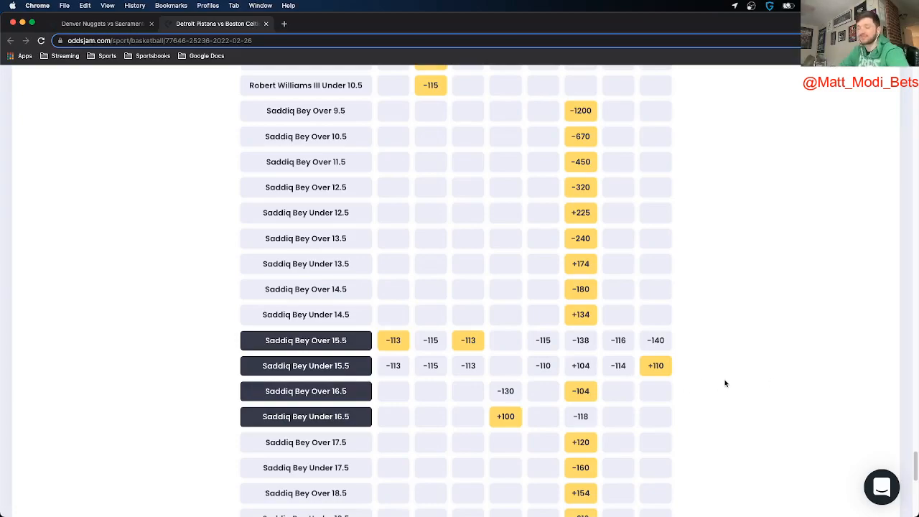
{"action": "mouse_move", "coordinate": [655, 365]}
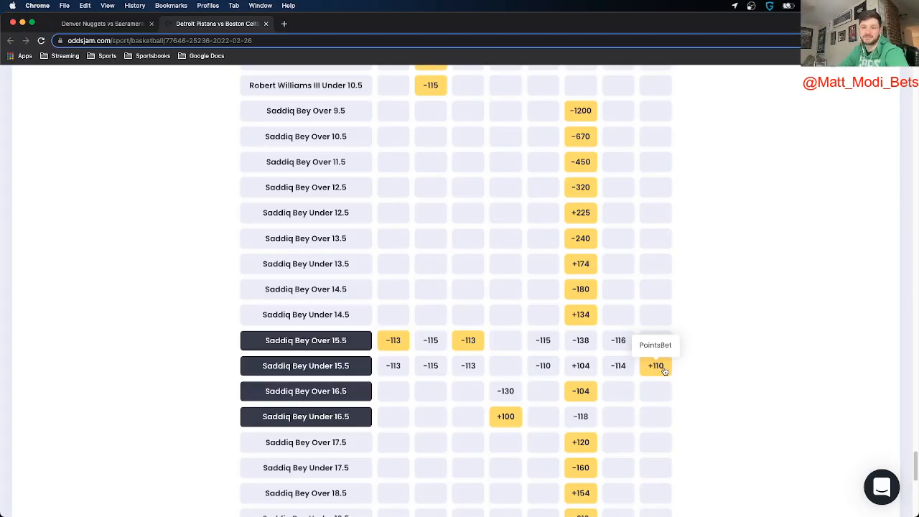
{"action": "left_click", "coordinate": [655, 366]}
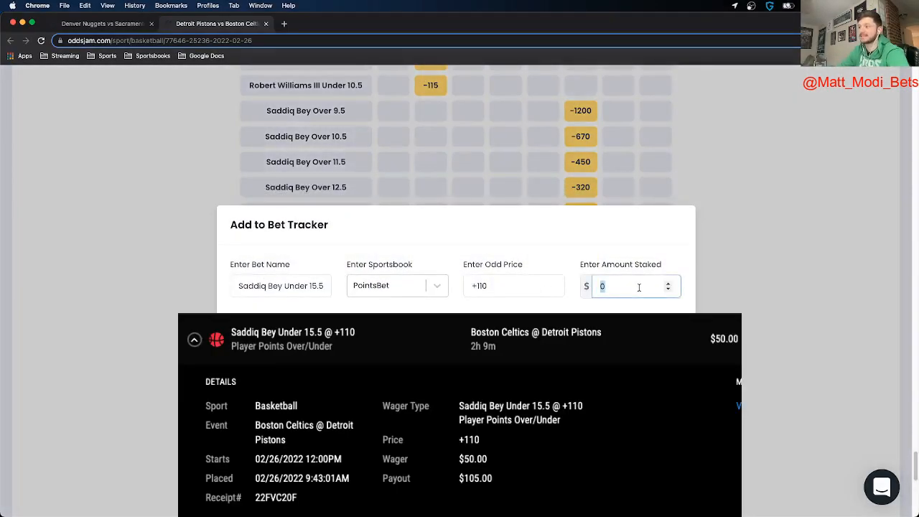
{"action": "type", "text": "50"}
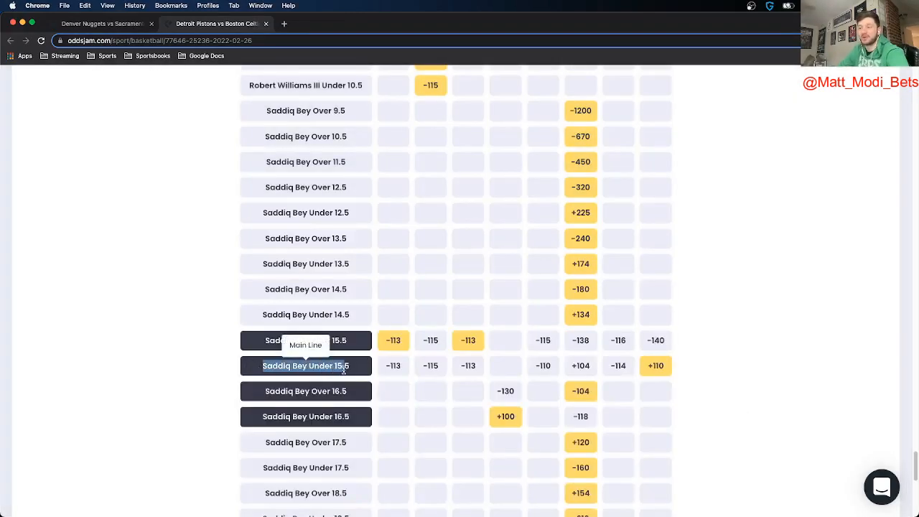
{"action": "mouse_move", "coordinate": [672, 374]}
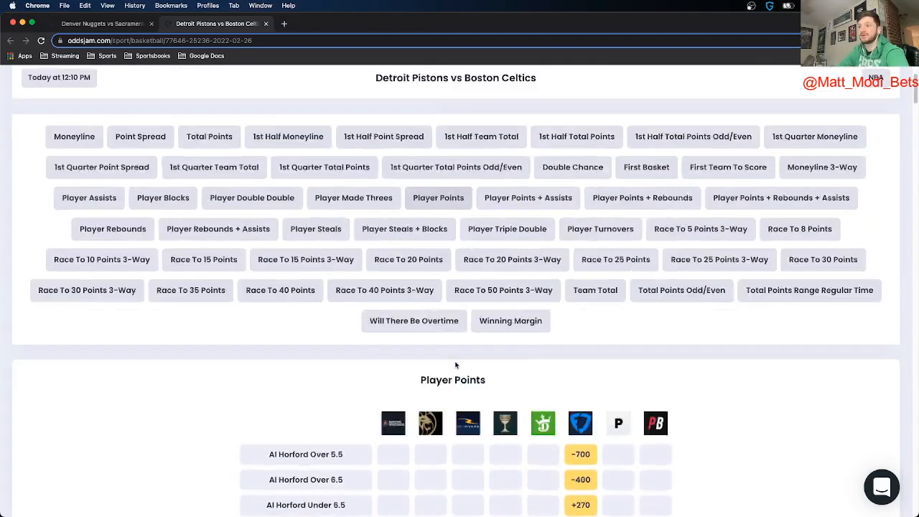
{"action": "scroll", "scroll_direction": "up", "scroll_amount": 3}
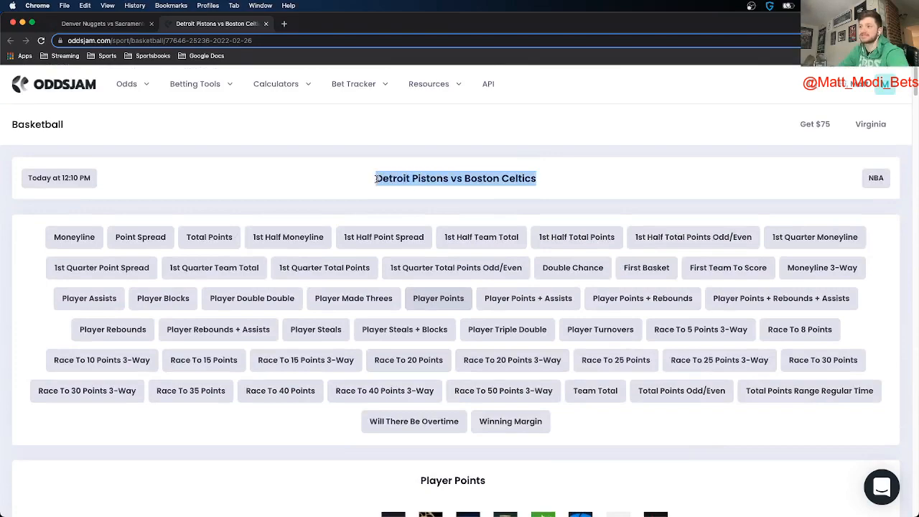